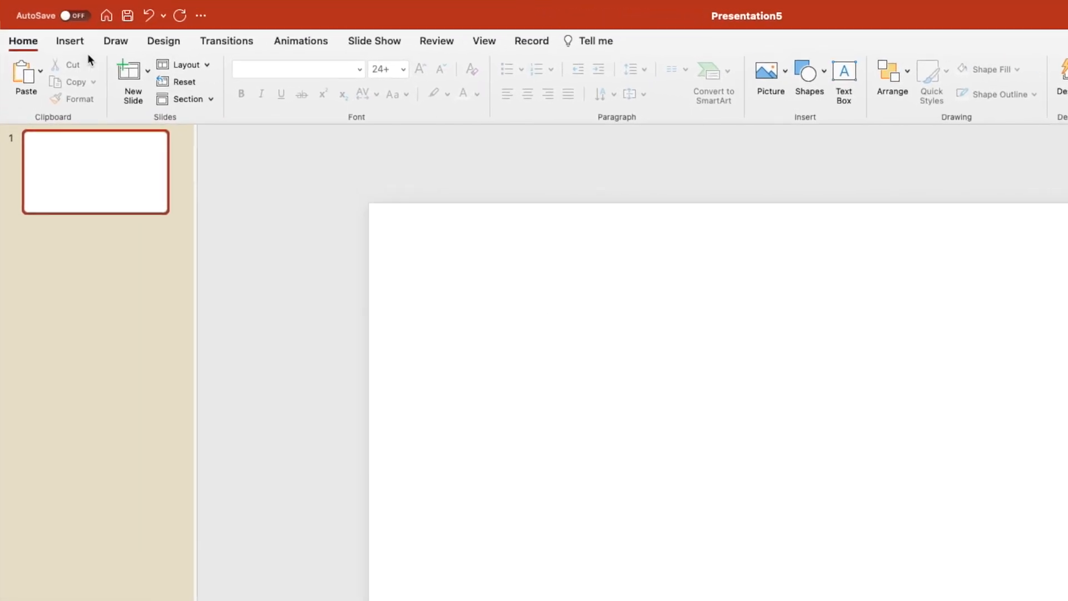
# Step: Insert the solid and outline globe-and-plane icons from the stock library, searching 'Trav'
pyautogui.click(70, 40)
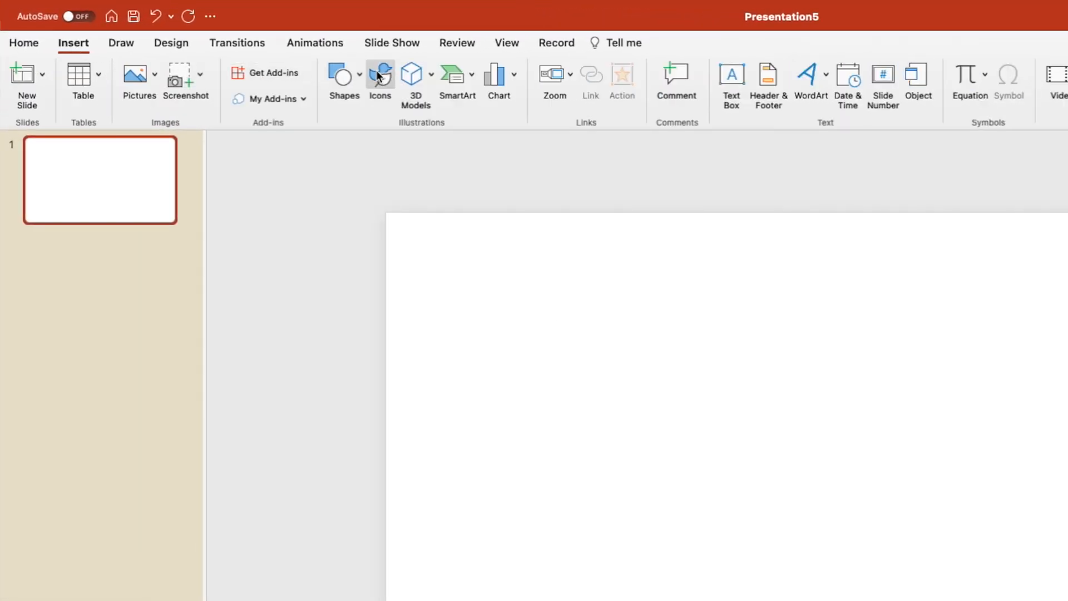
pyautogui.click(381, 75)
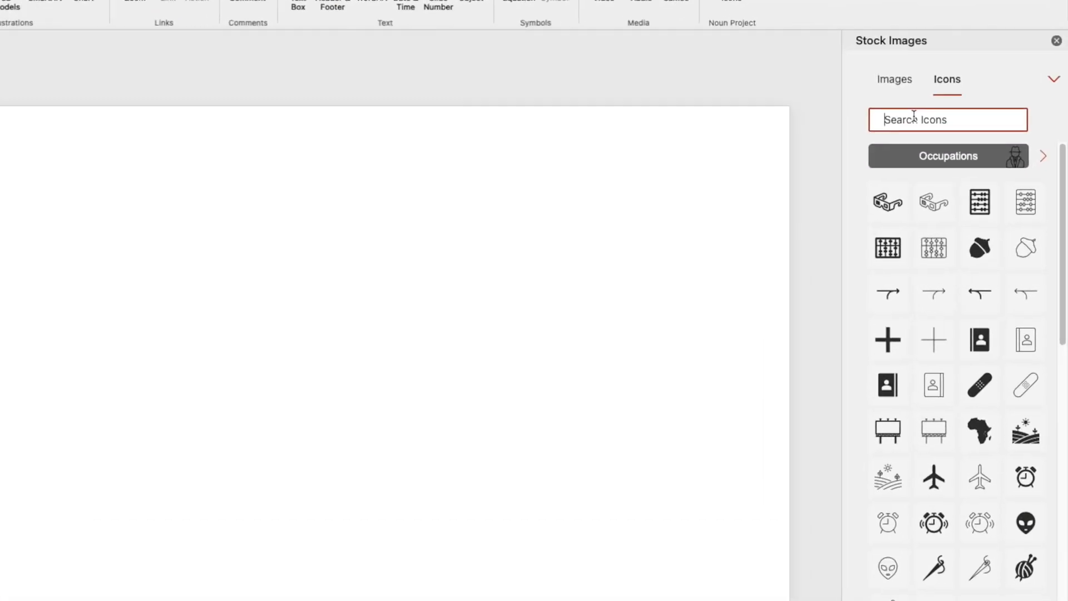
pyautogui.write('Travel')
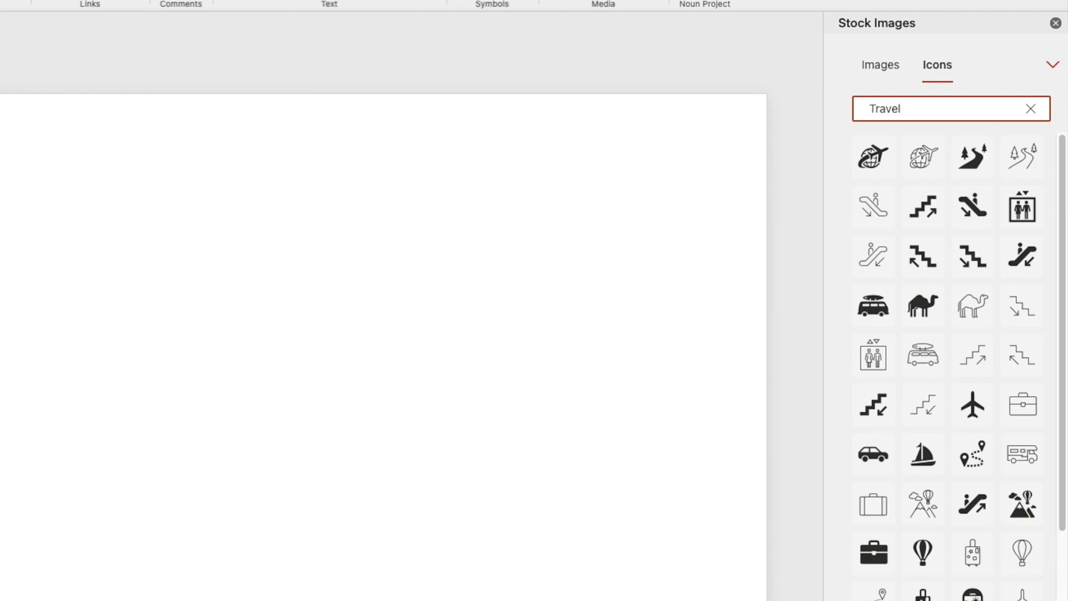
pyautogui.click(872, 157)
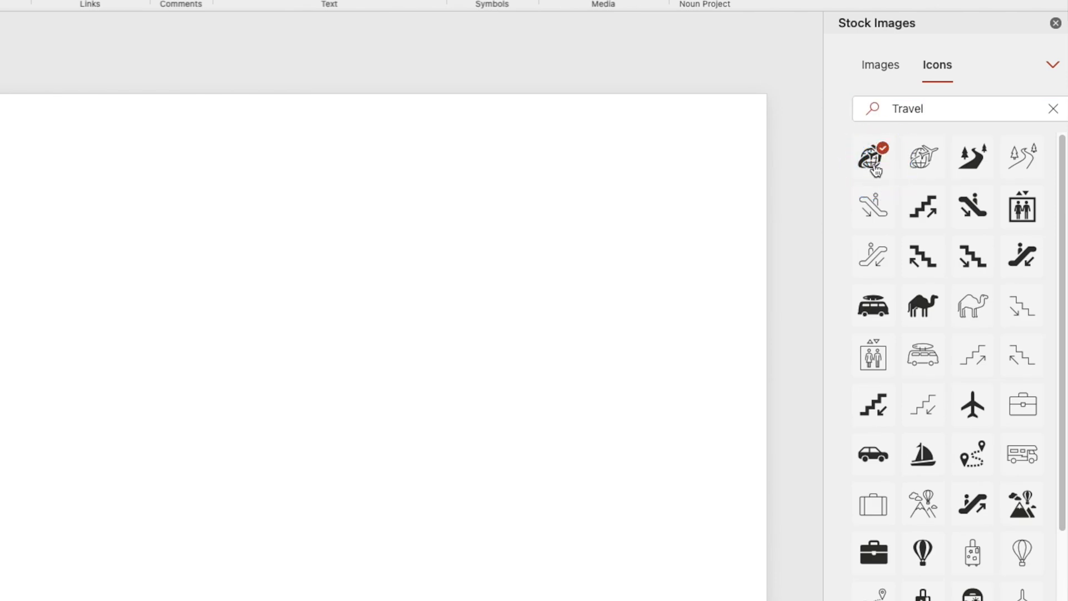
pyautogui.click(937, 165)
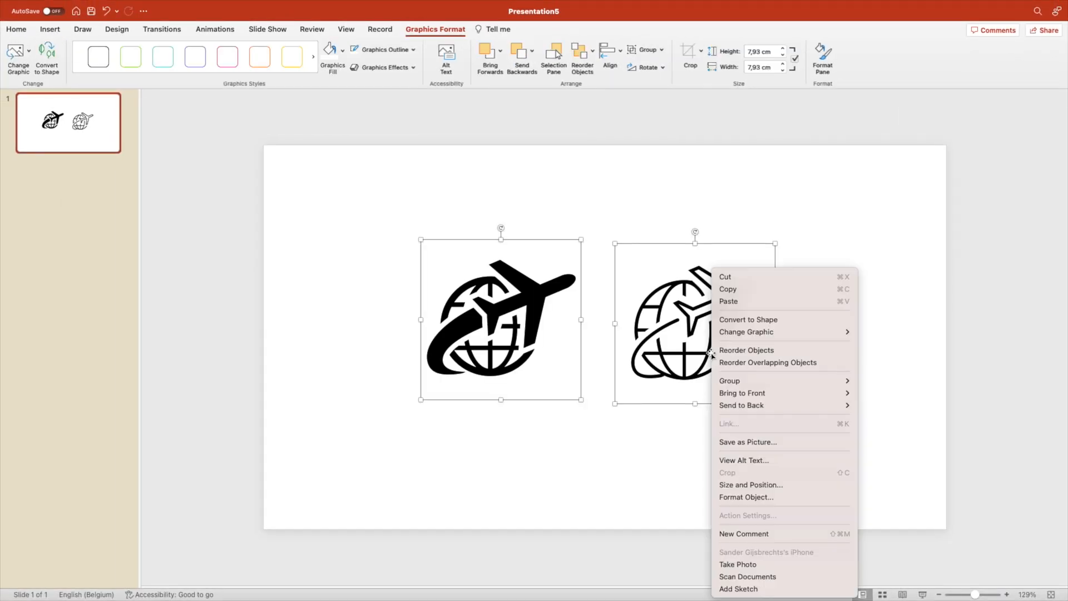
# Step: Convert the solid globe-and-plane icon to separate editable shapes via Format Object
pyautogui.click(745, 497)
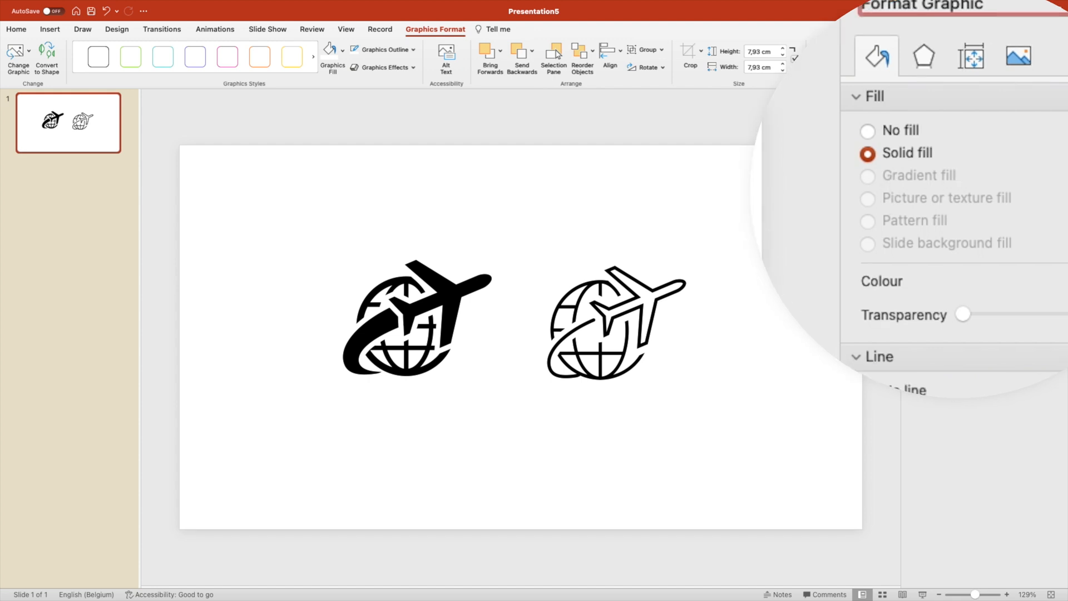
pyautogui.click(613, 328)
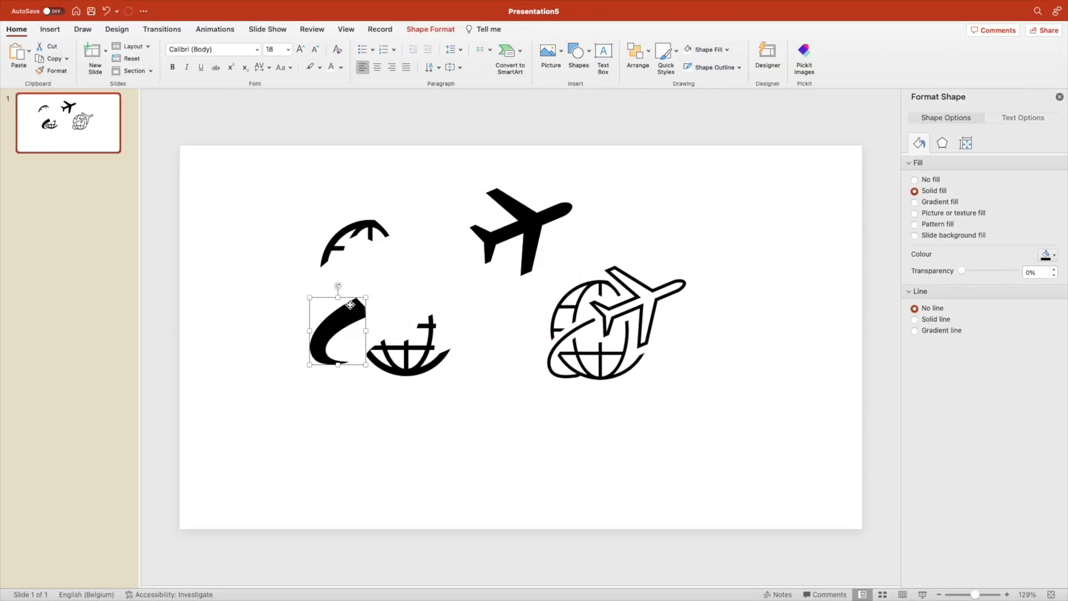
# Step: Select all solid-icon pieces and apply a gradient fill with a purple first stop
pyautogui.moveTo(338, 329); pyautogui.dragTo(391, 302)
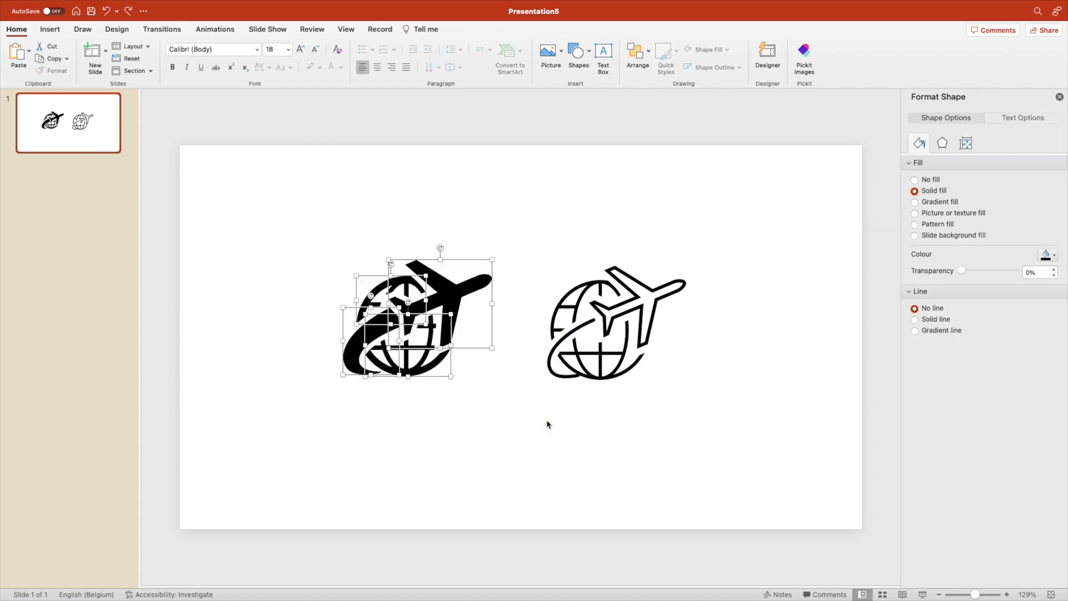
pyautogui.click(915, 201)
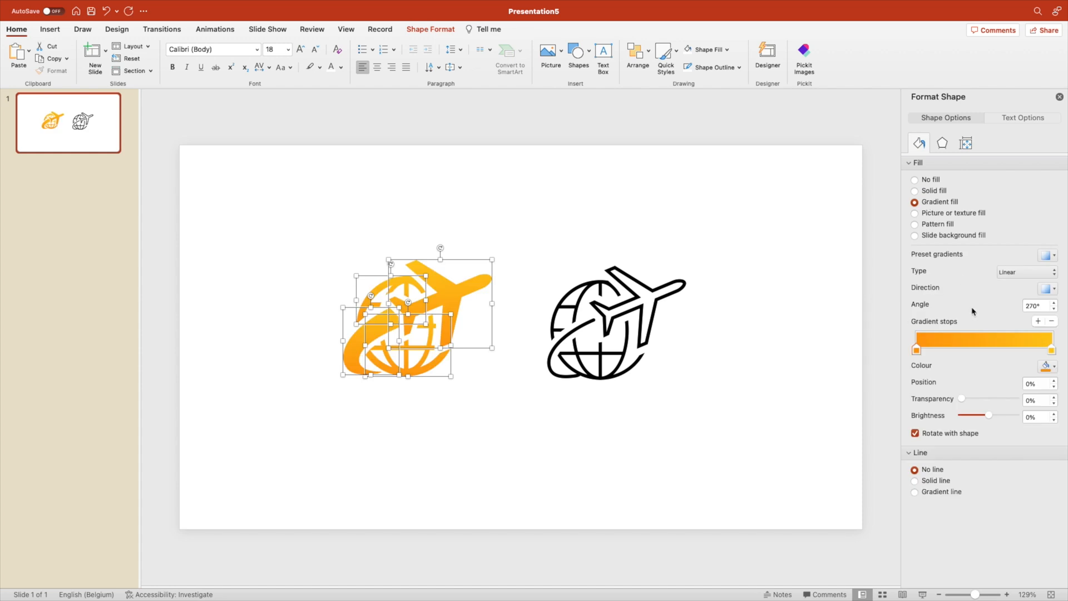
pyautogui.click(1049, 365)
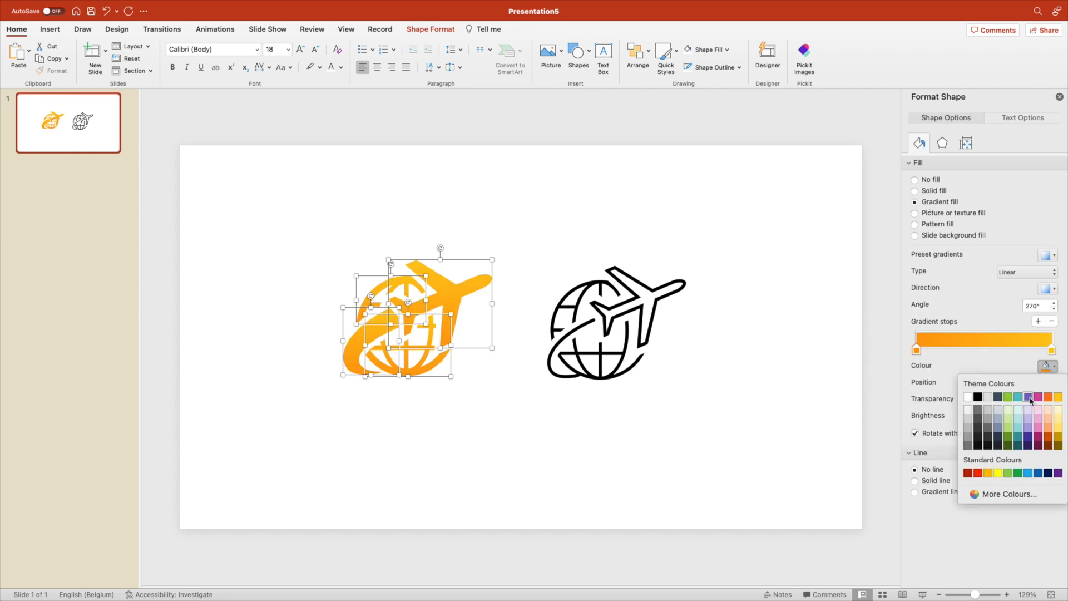
pyautogui.click(1028, 396)
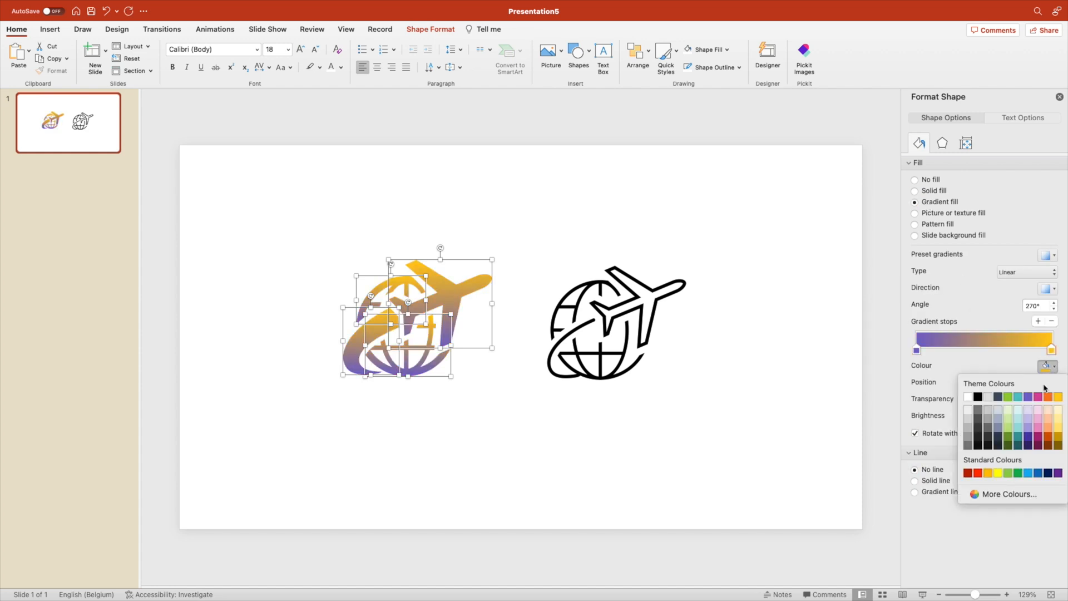
pyautogui.click(611, 328)
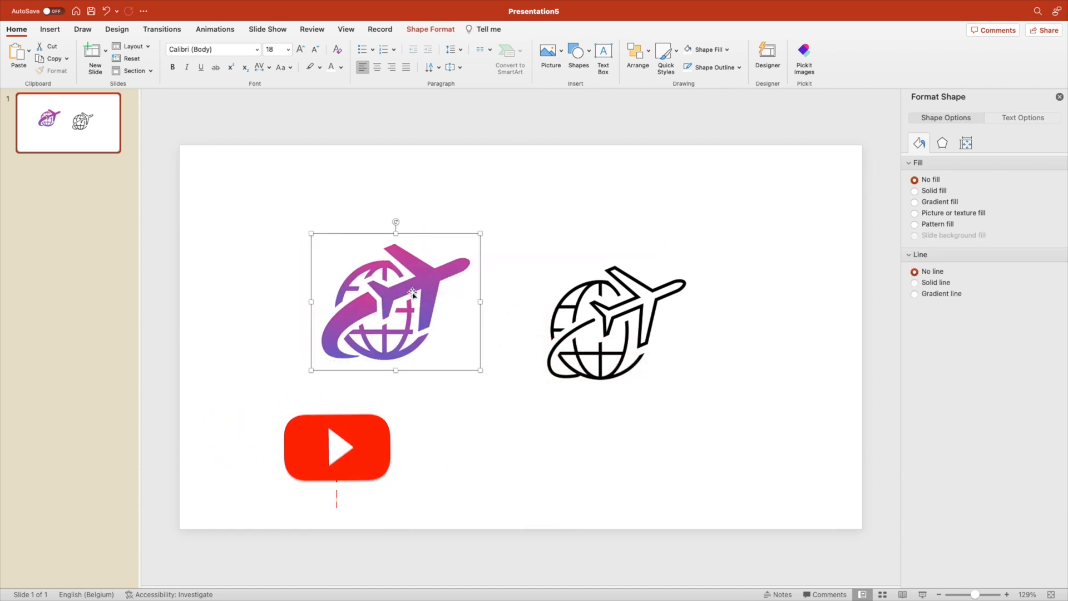
# Step: Group the gradient pieces into one icon, then select the outline globe-and-plane icon
pyautogui.click(915, 202)
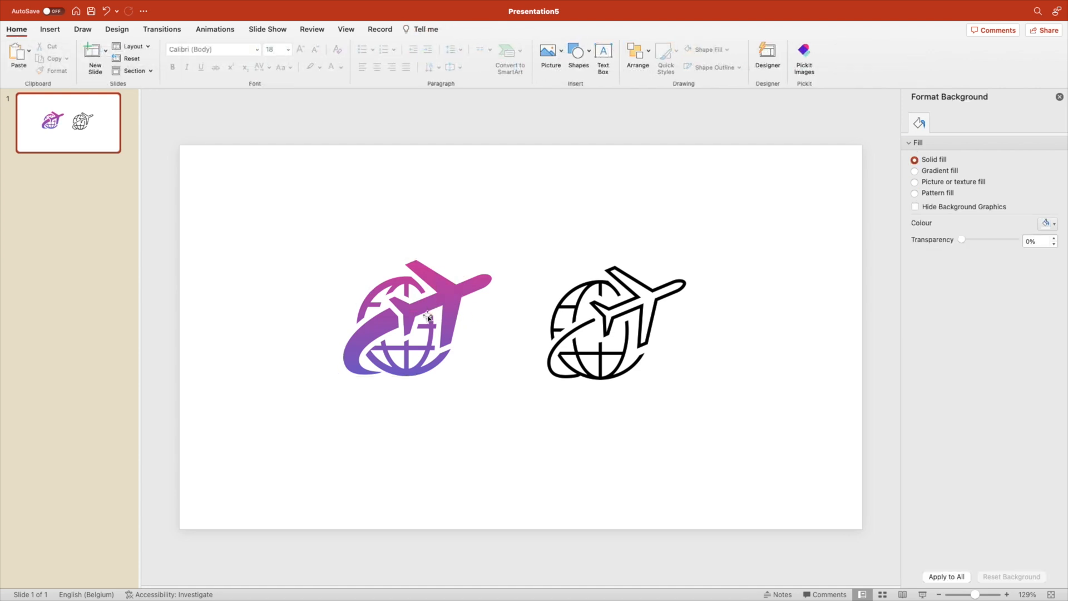
pyautogui.click(427, 318)
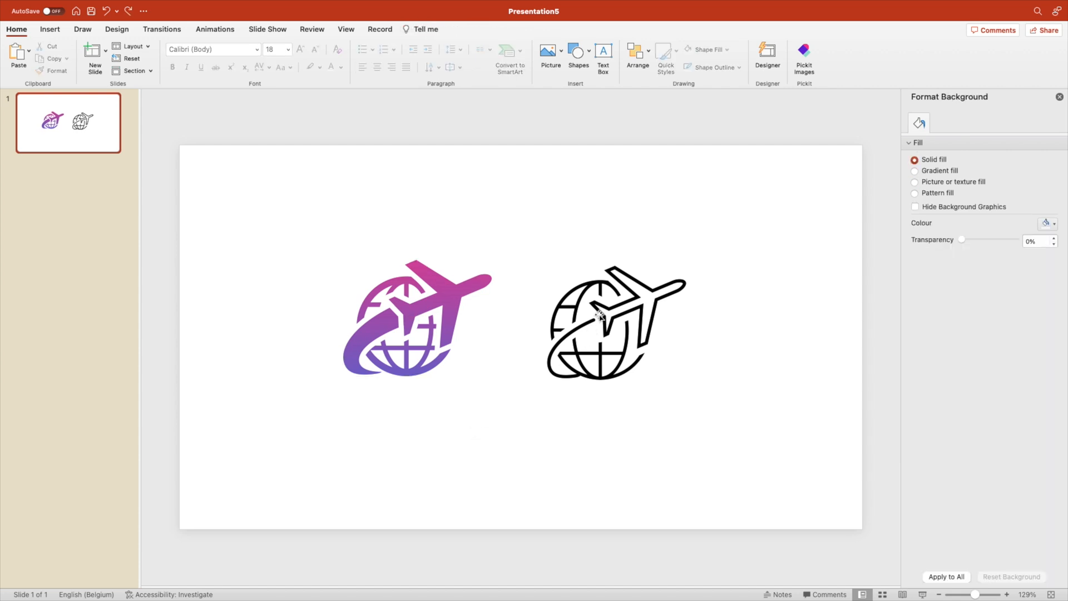
pyautogui.click(598, 321)
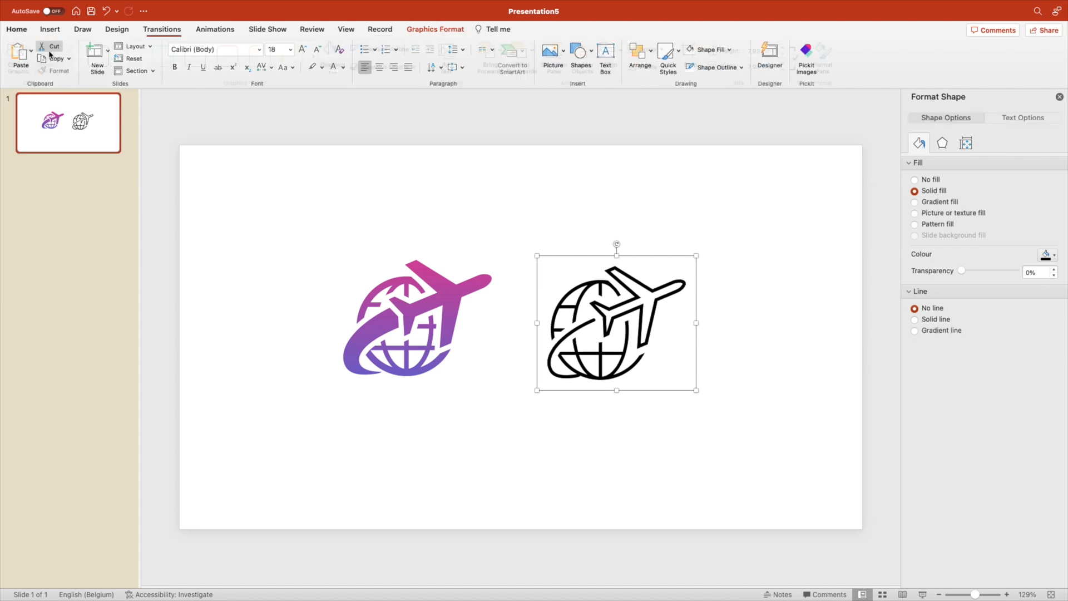
# Step: Apply a purple-pink gradient fill to the outline globe-and-plane icon
pyautogui.click(914, 201)
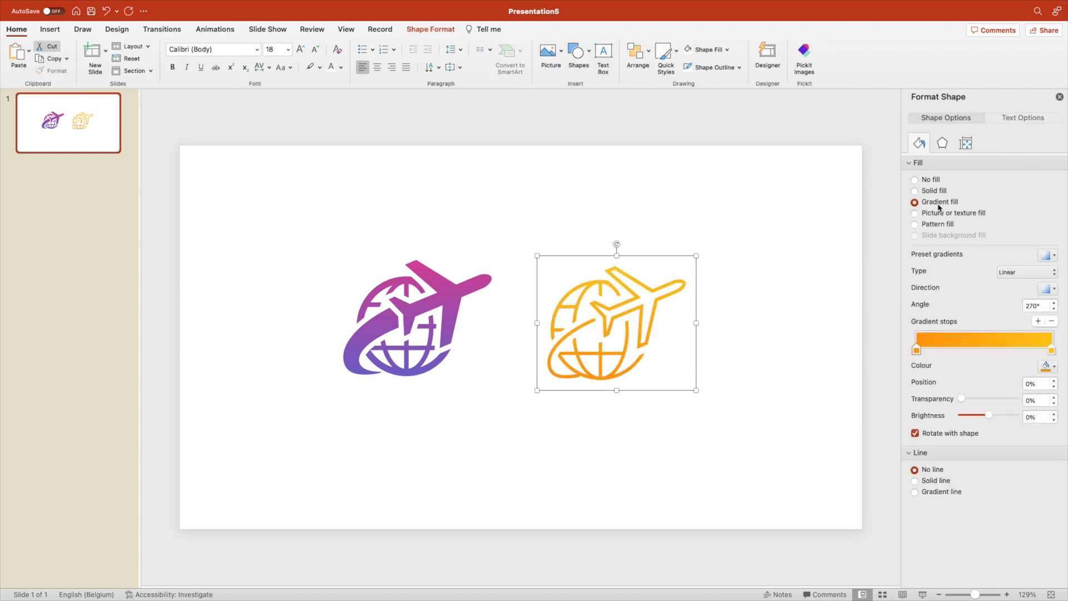
pyautogui.click(1050, 365)
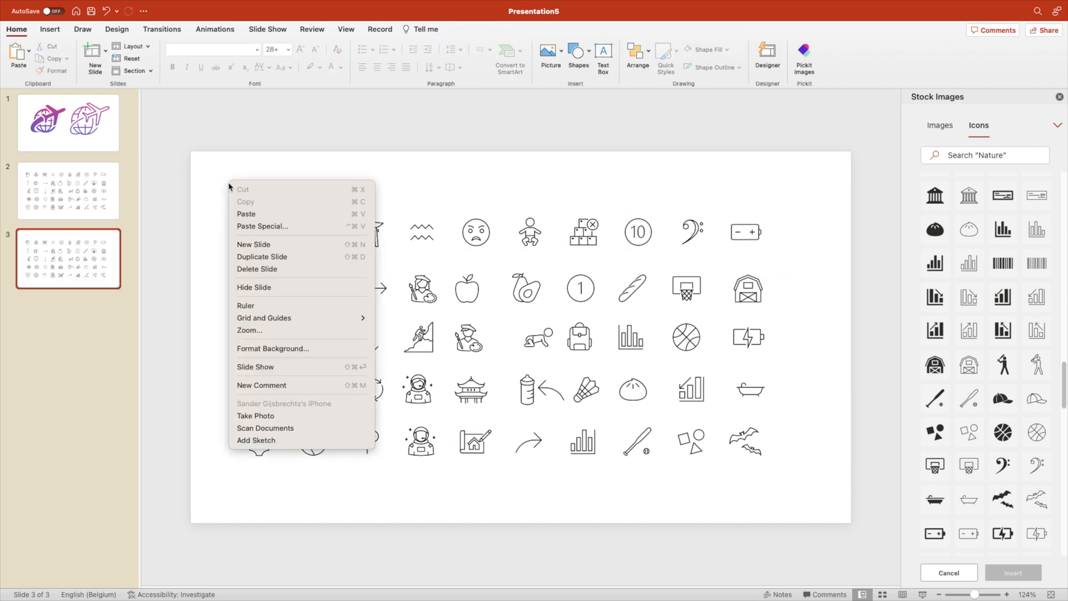
# Step: Give all slide-3 icons a gradient fill with a dark purple first stop and orange end stop
pyautogui.click(272, 348)
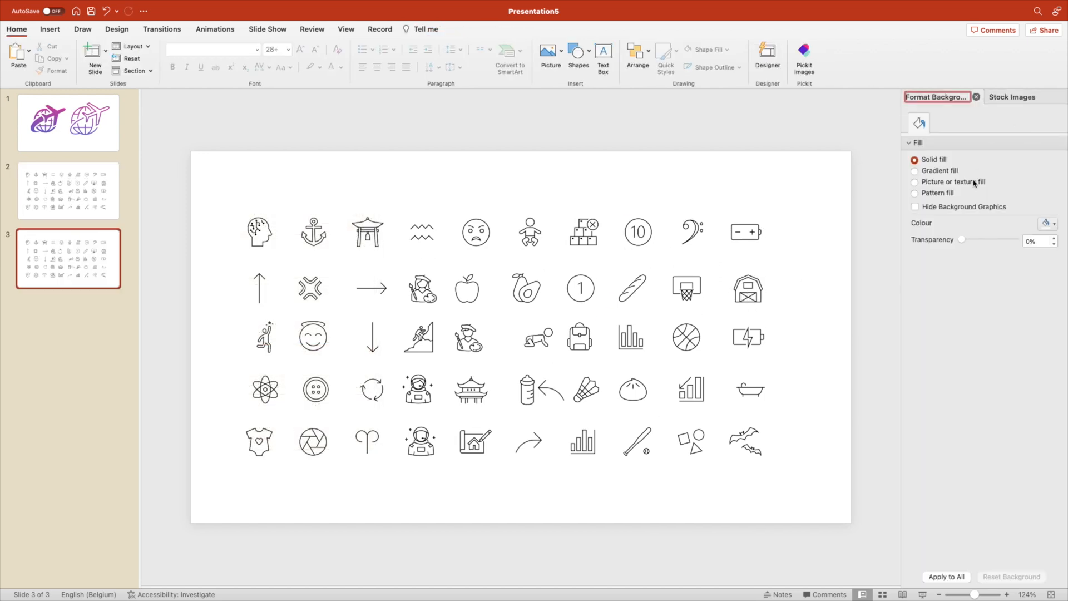
pyautogui.click(915, 171)
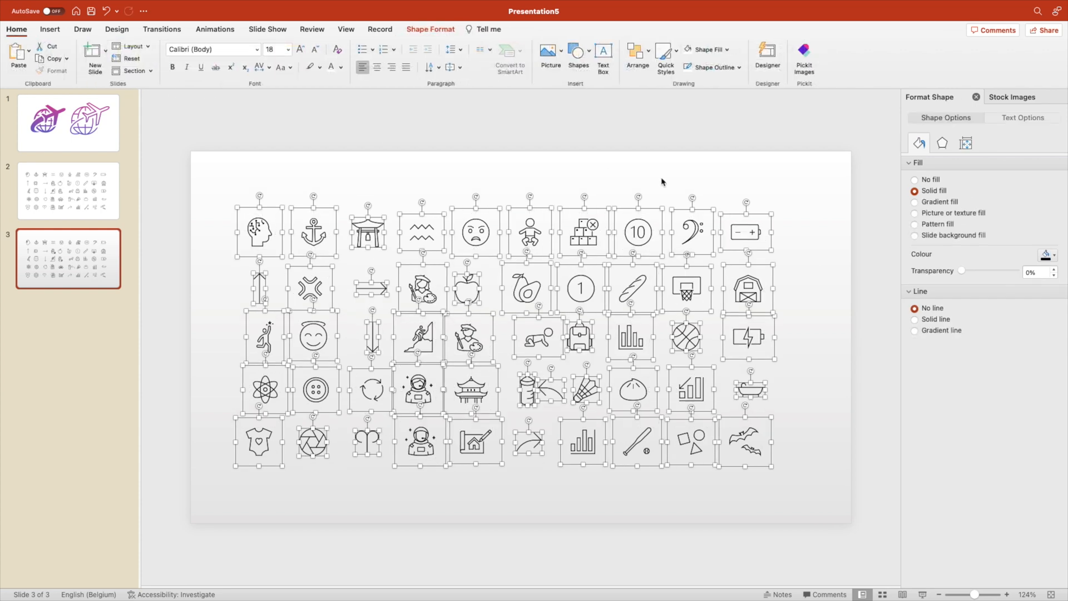
pyautogui.click(915, 201)
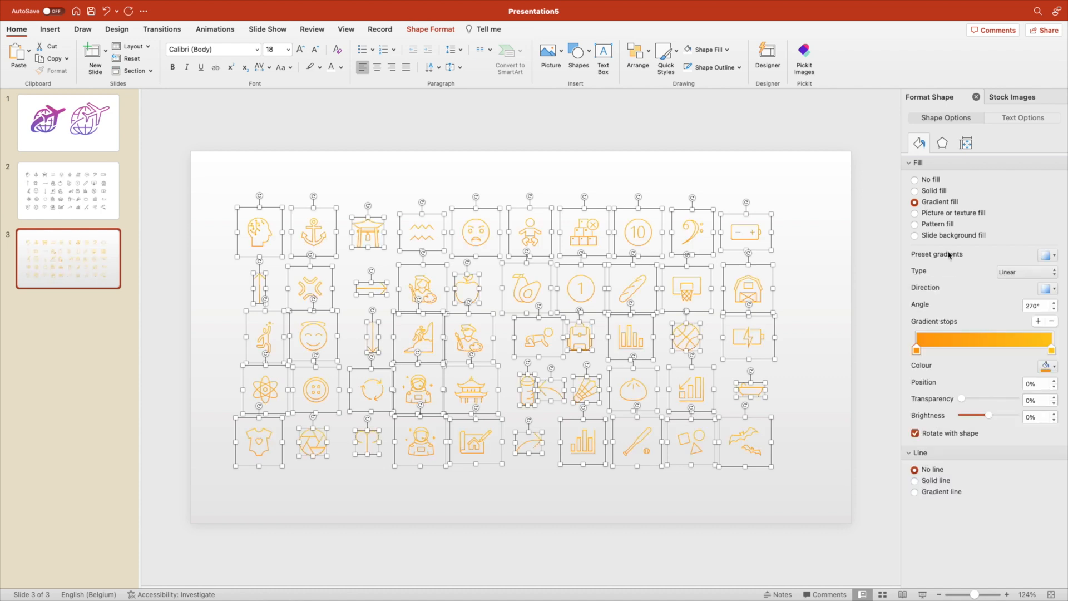
pyautogui.click(1053, 365)
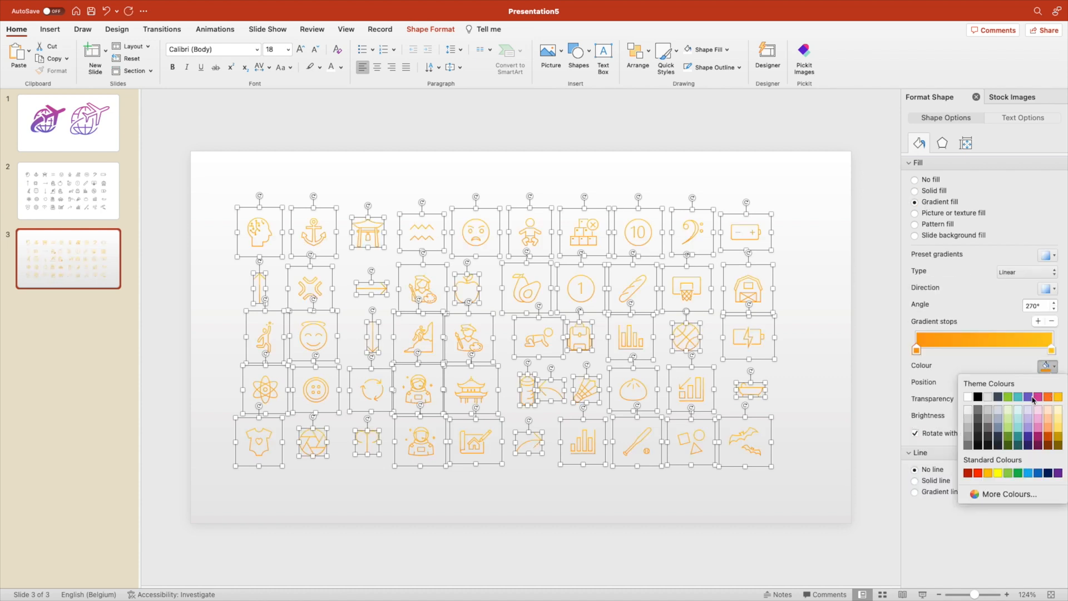
pyautogui.click(1035, 396)
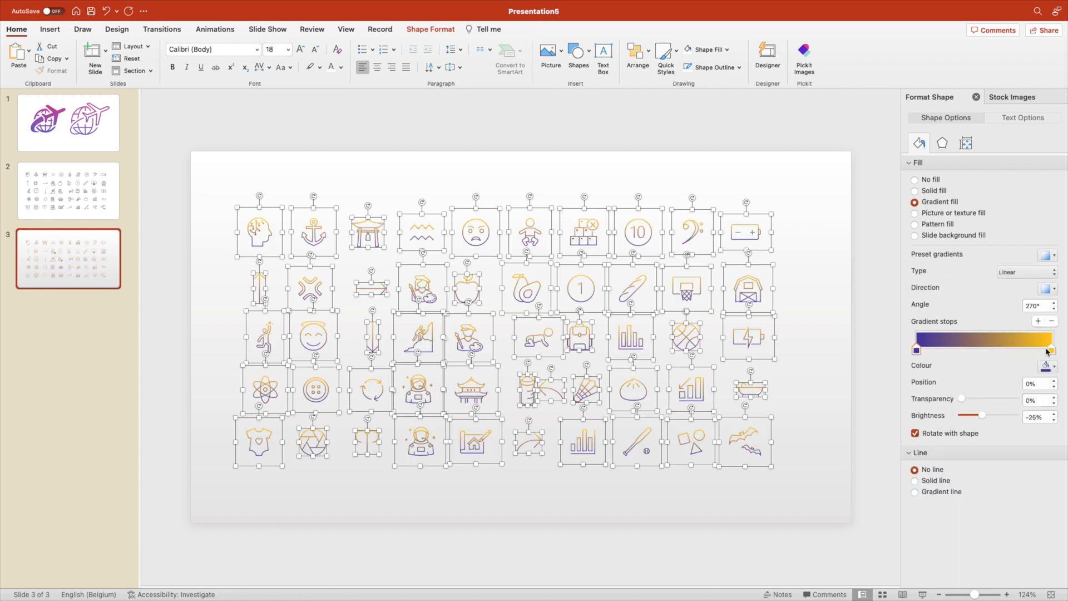
pyautogui.click(1053, 366)
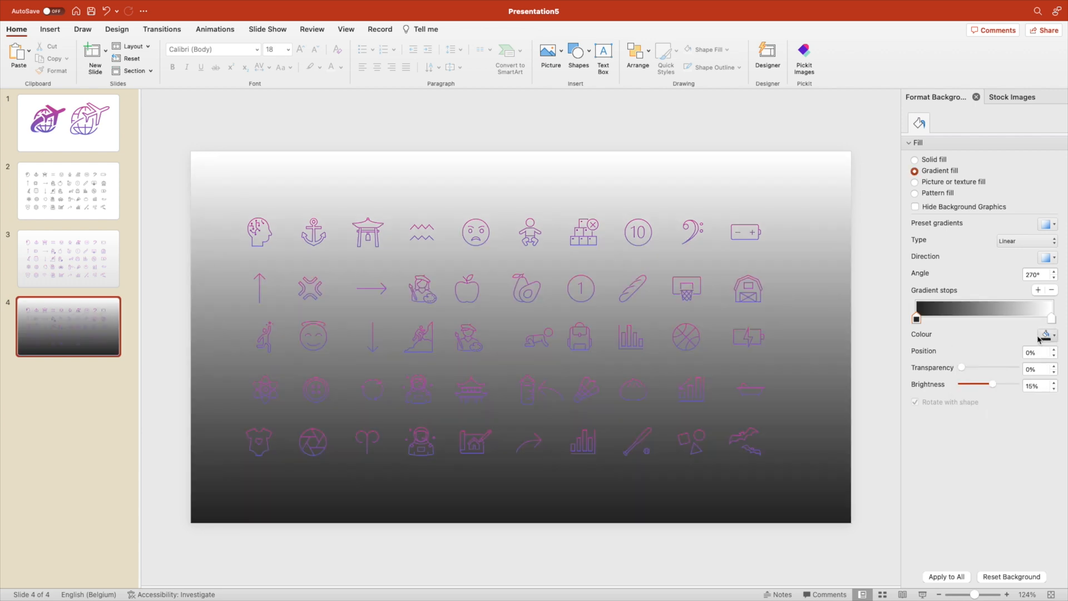
# Step: Set a dark gray gradient background on the copied icon slide and recolour the icons' gradient stops
pyautogui.click(1052, 335)
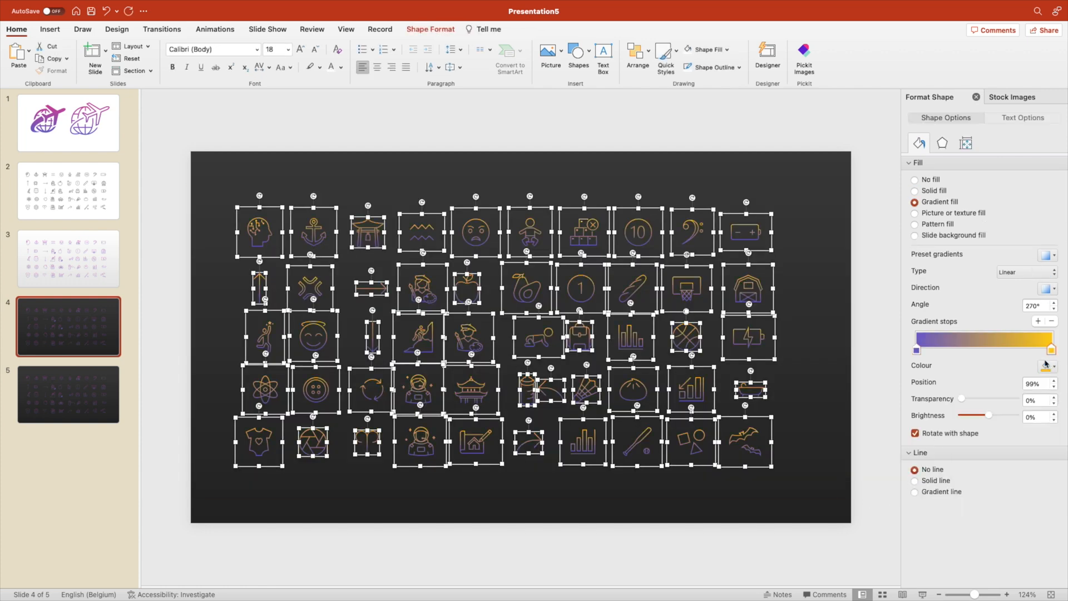
pyautogui.click(1053, 365)
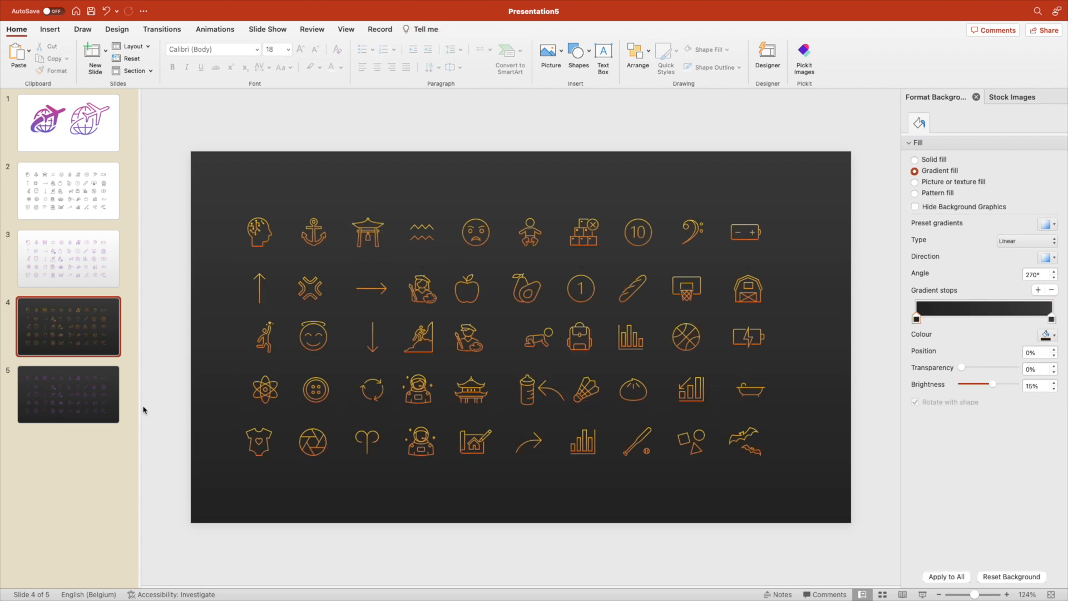
pyautogui.moveTo(72, 338)
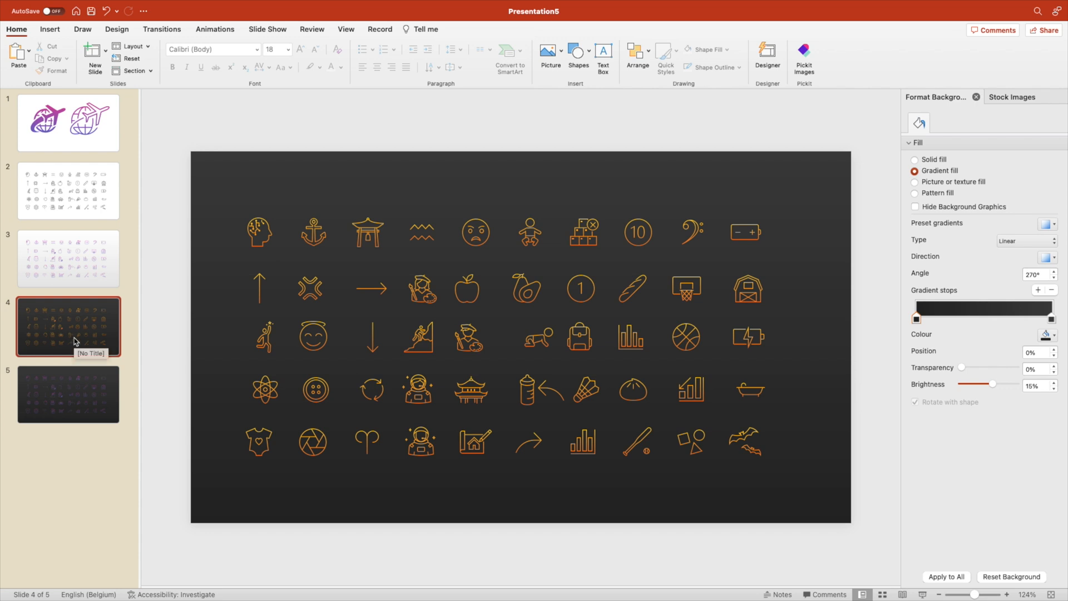
pyautogui.click(67, 258)
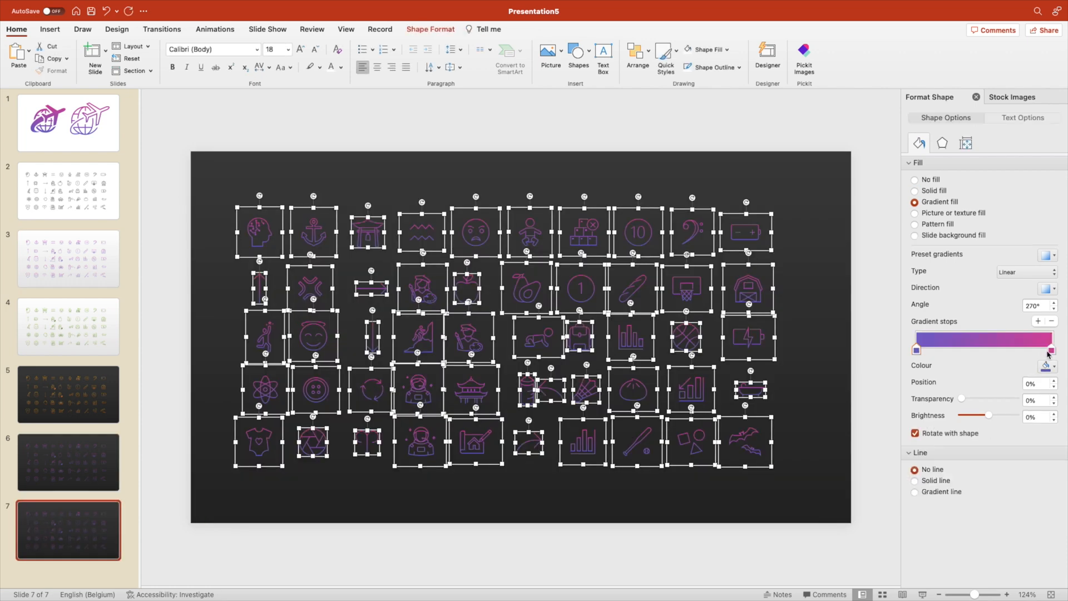
# Step: Adjust the pink gradient stop colour for slide seven's purple-to-pink icons
pyautogui.click(1055, 365)
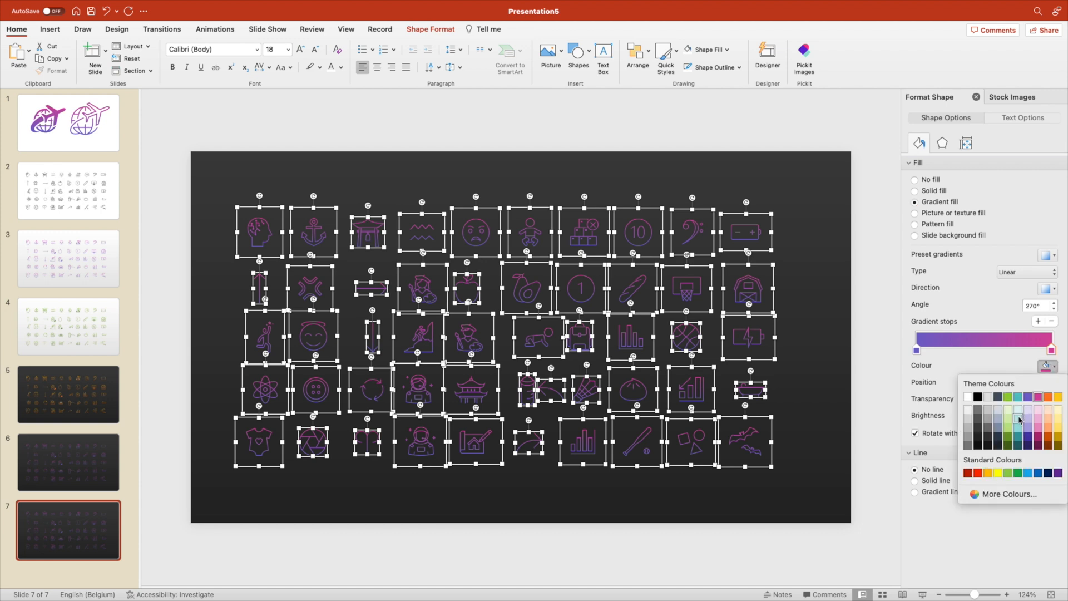